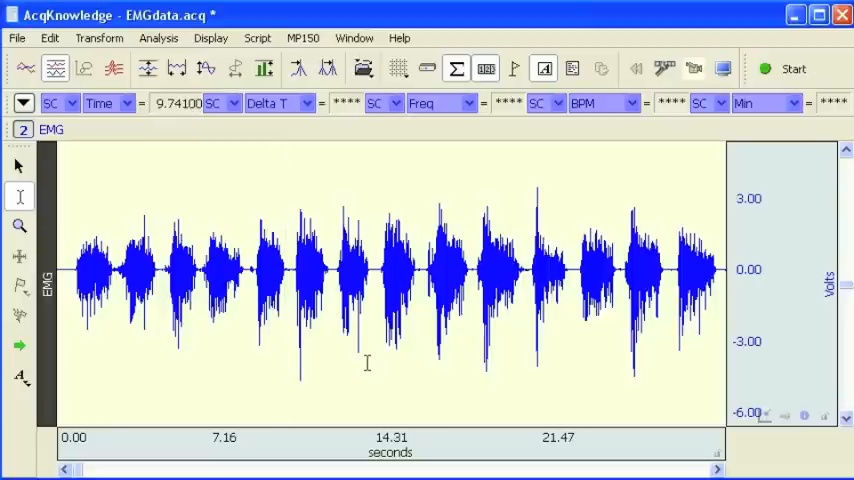
mouse_move(396, 200)
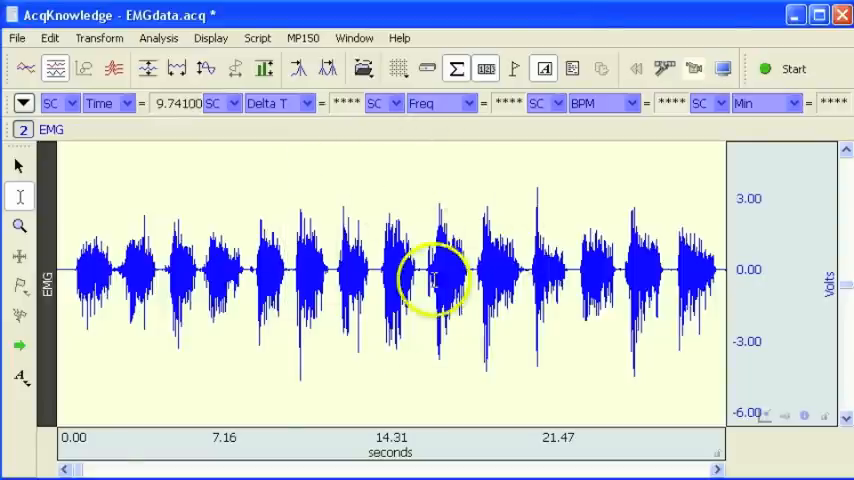
Bring up the Analysis menu over the EMG waveform to reach the Electromyography tools
click(436, 276)
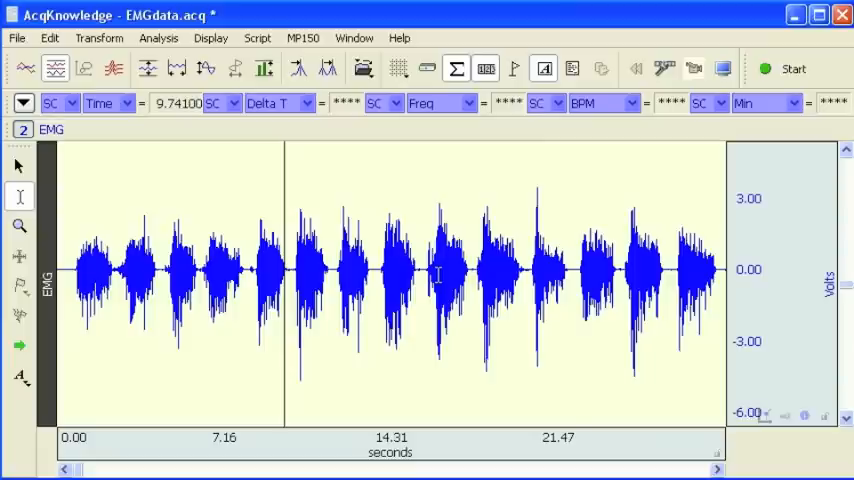
mouse_move(404, 208)
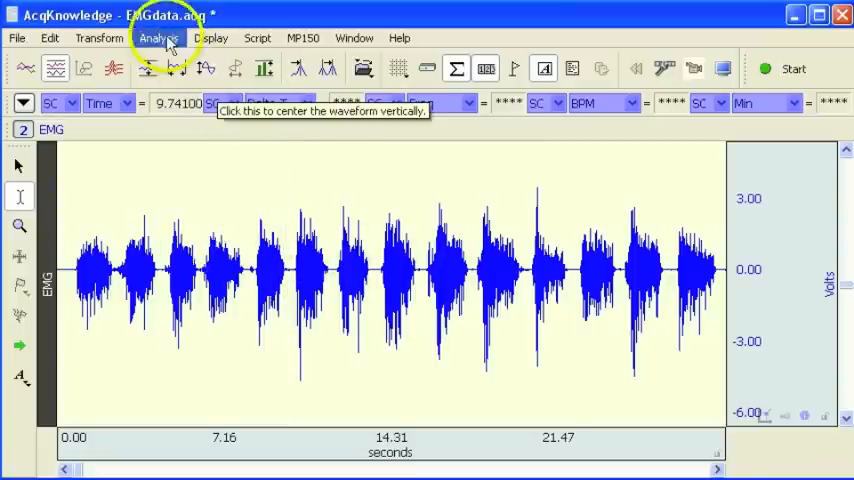
click(284, 290)
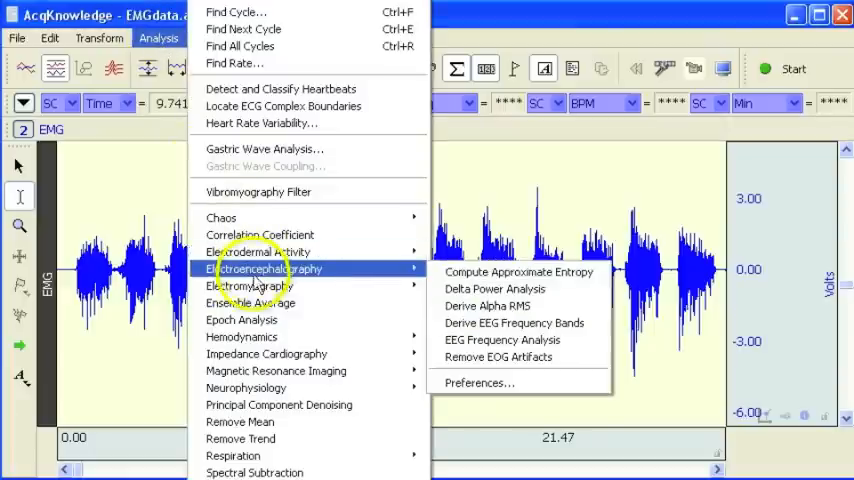
mouse_move(250, 302)
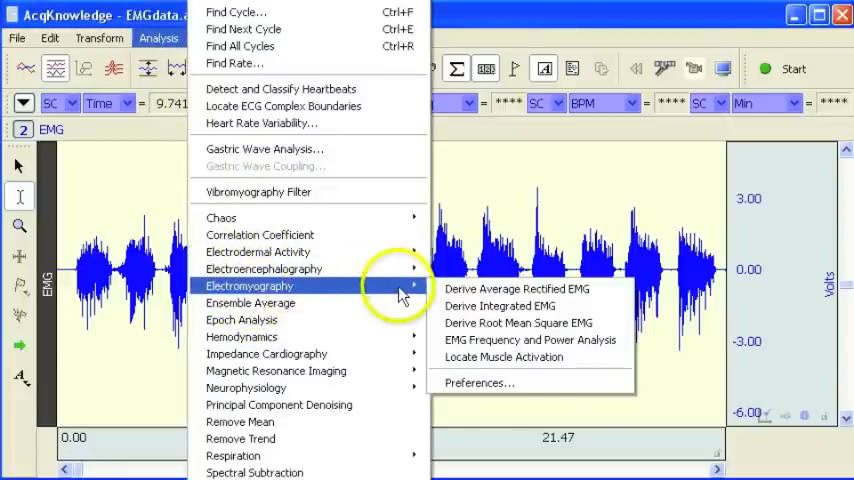
mouse_move(490, 356)
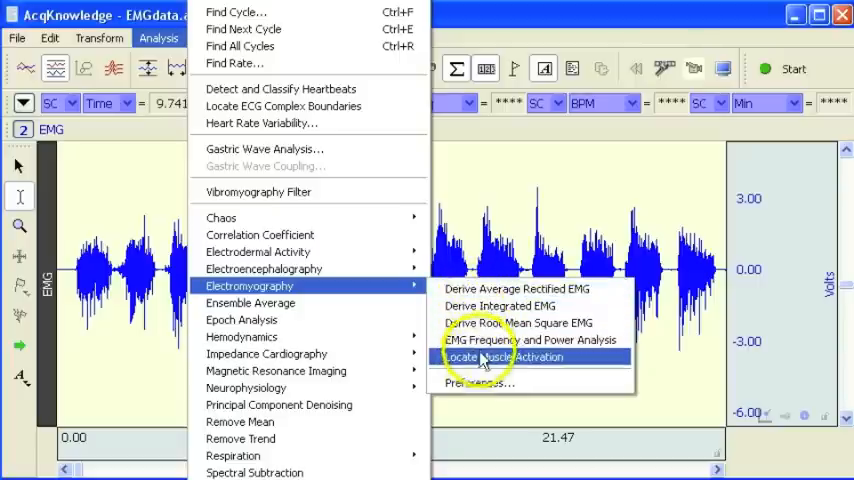
mouse_move(484, 364)
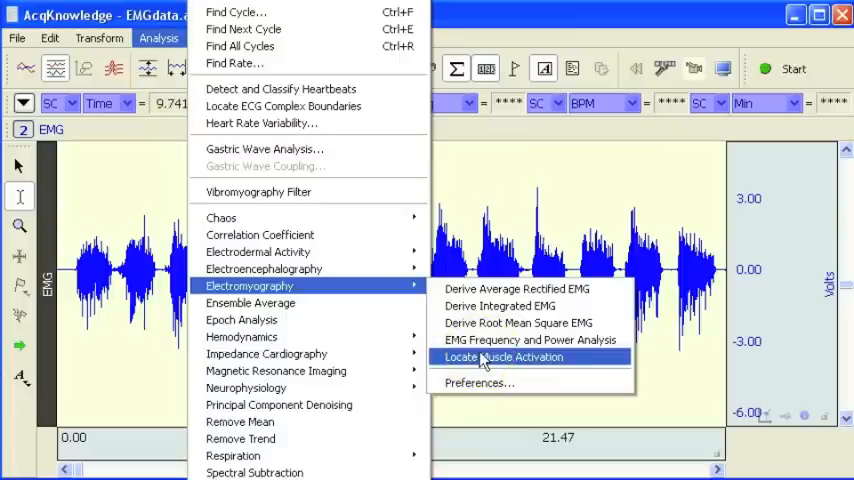
mouse_move(530, 340)
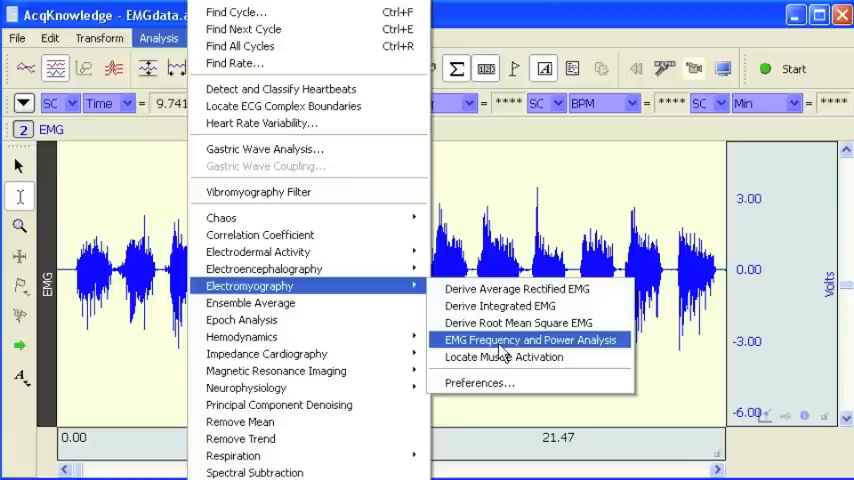
mouse_move(474, 384)
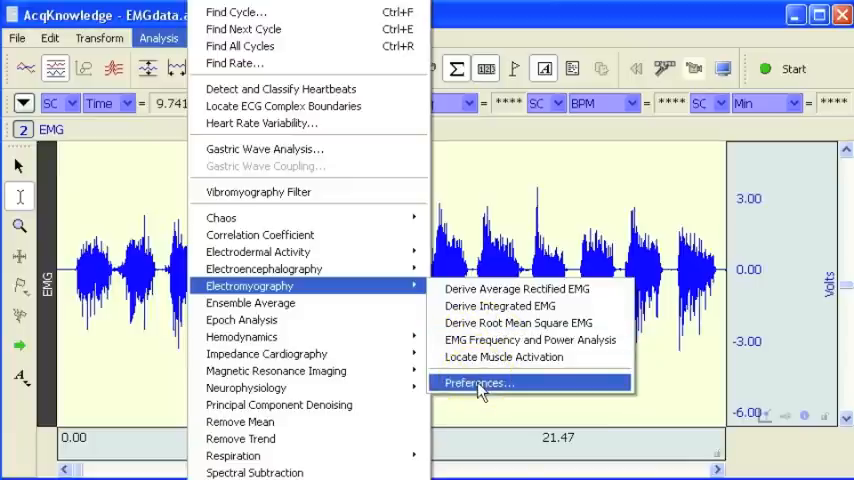
In Electromyography Preferences, choose Graph and Excel Spreadsheet as the results display and confirm
click(476, 384)
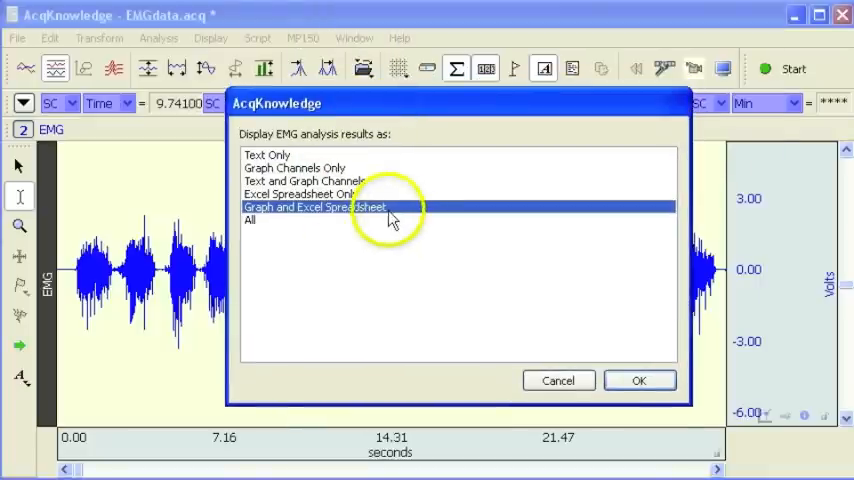
mouse_move(284, 164)
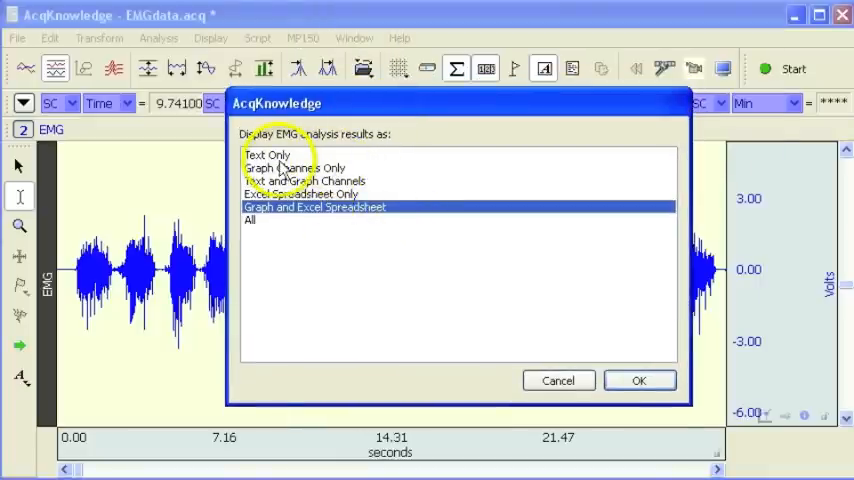
click(268, 154)
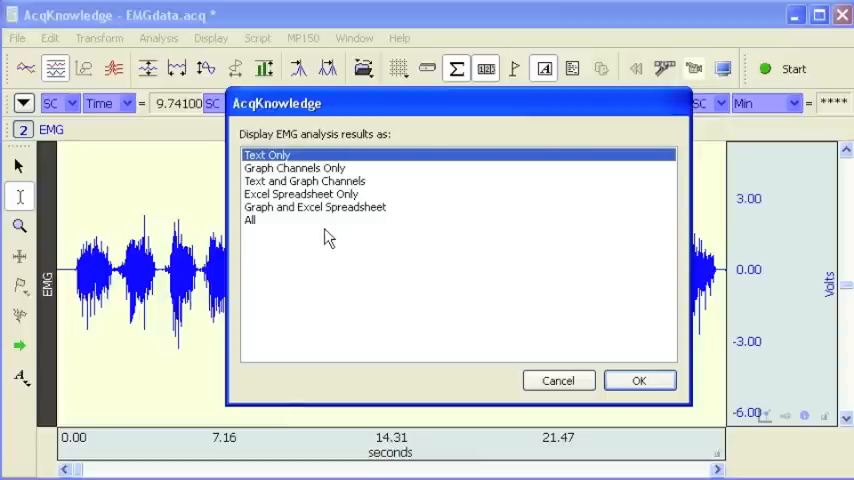
mouse_move(416, 226)
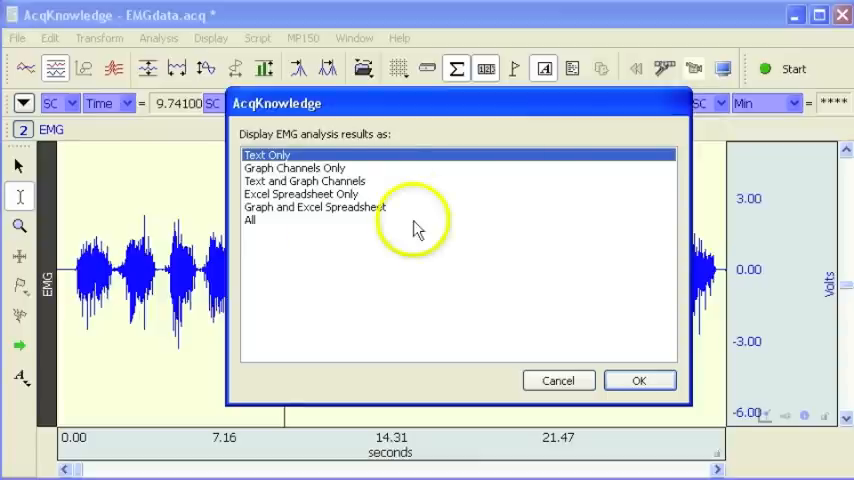
click(294, 168)
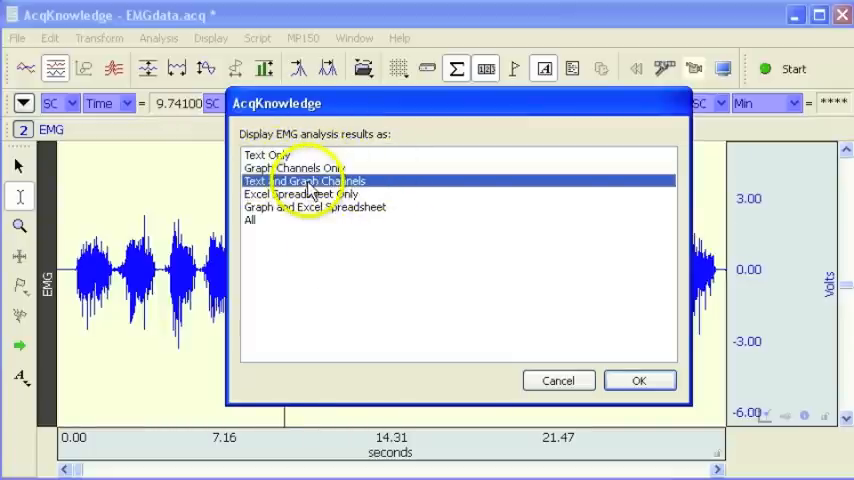
click(300, 192)
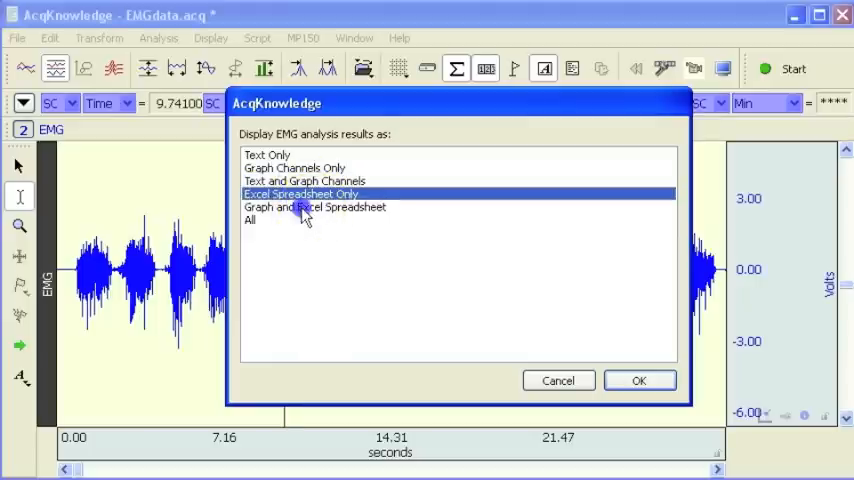
click(314, 208)
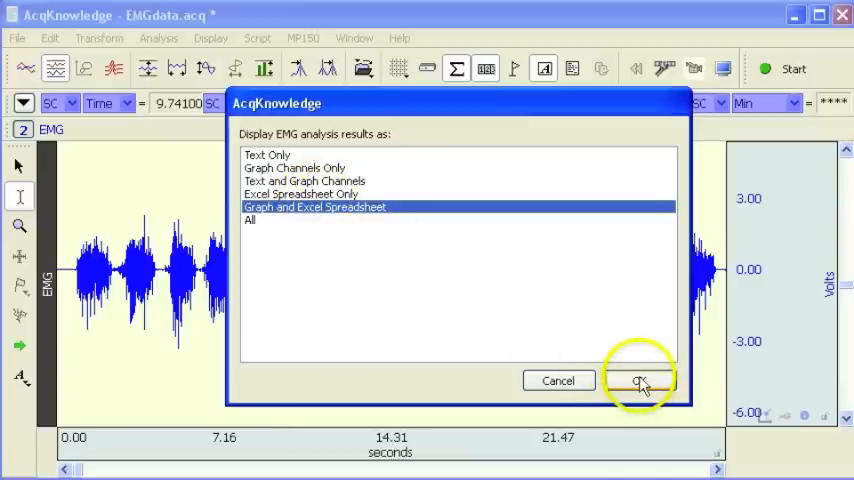
click(640, 380)
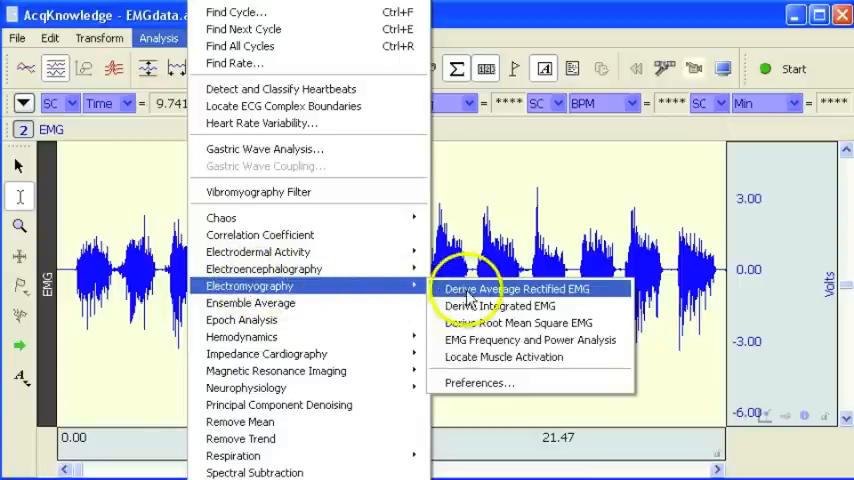
mouse_move(530, 340)
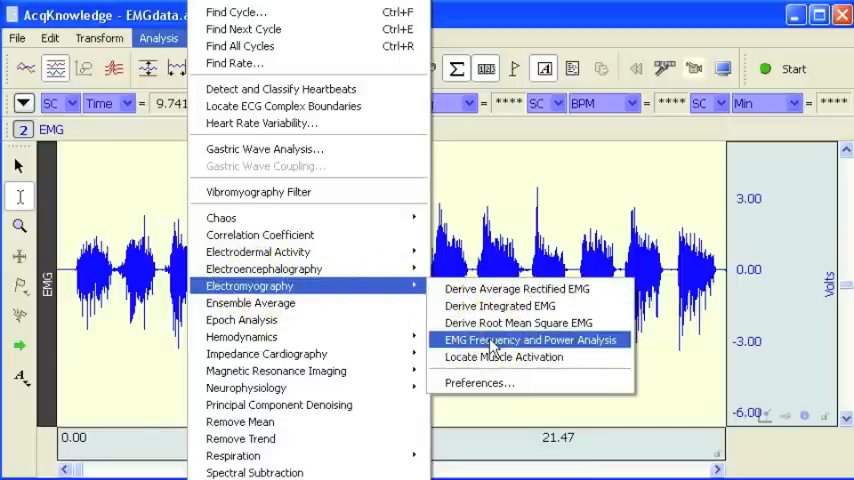
Start EMG Frequency and Power Analysis on channel CH2, EMG
click(530, 340)
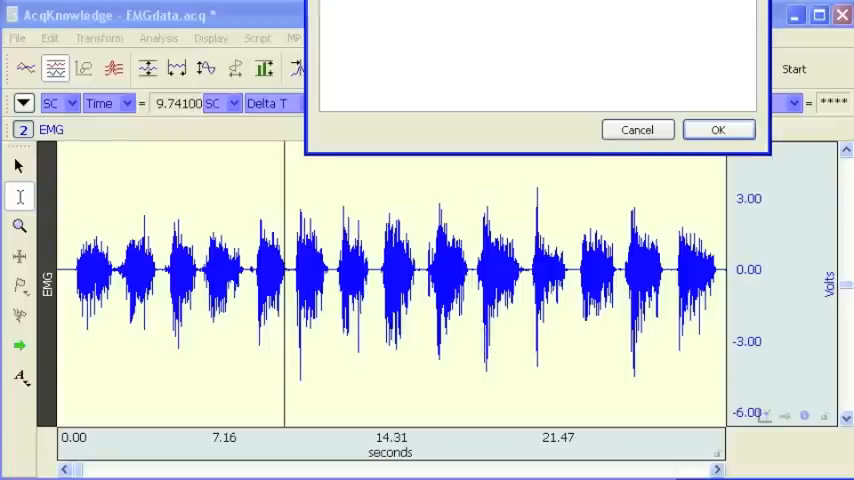
click(718, 128)
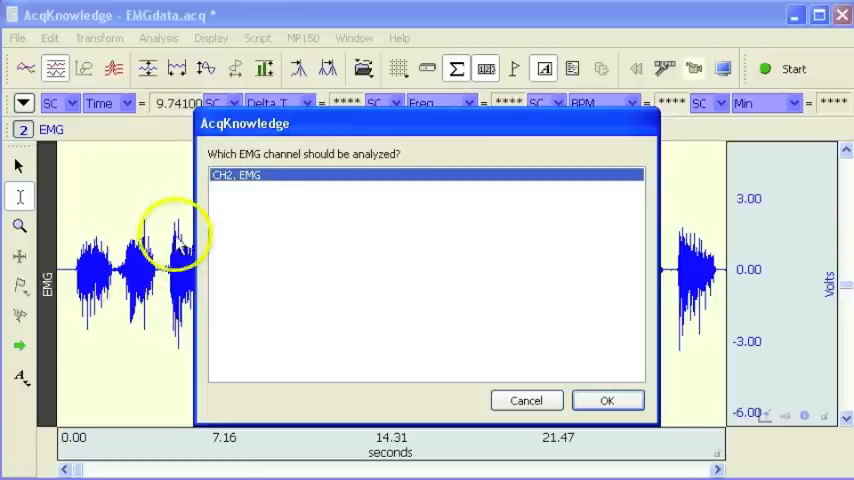
mouse_move(390, 300)
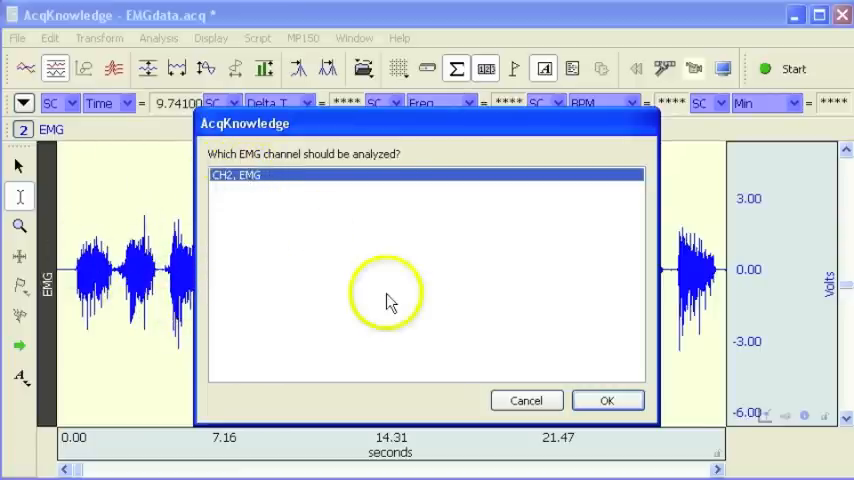
mouse_move(608, 400)
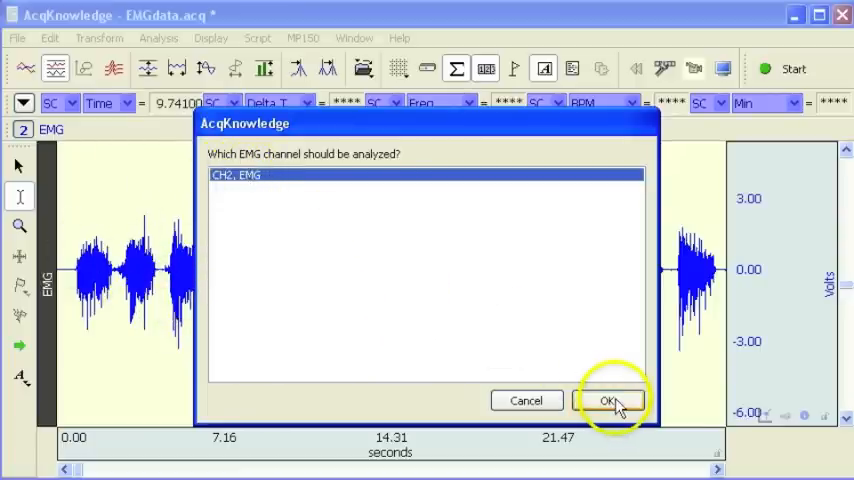
click(612, 400)
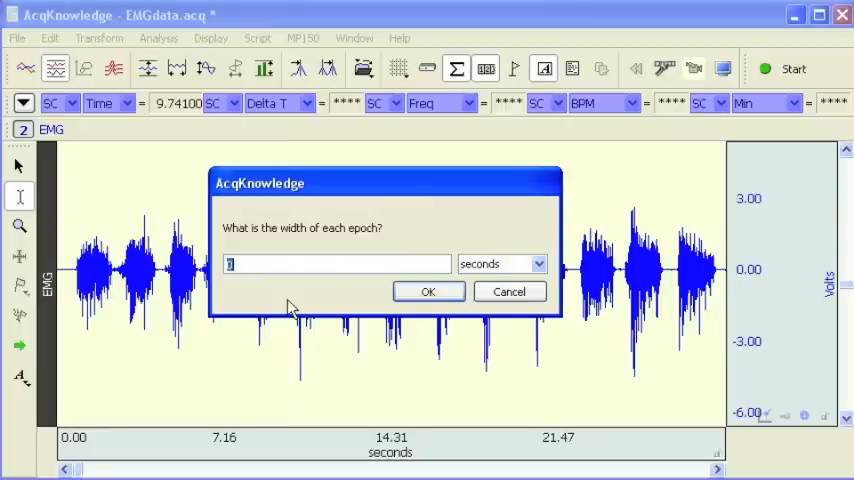
Set the epoch width to 4 seconds and run the analysis
text(4)
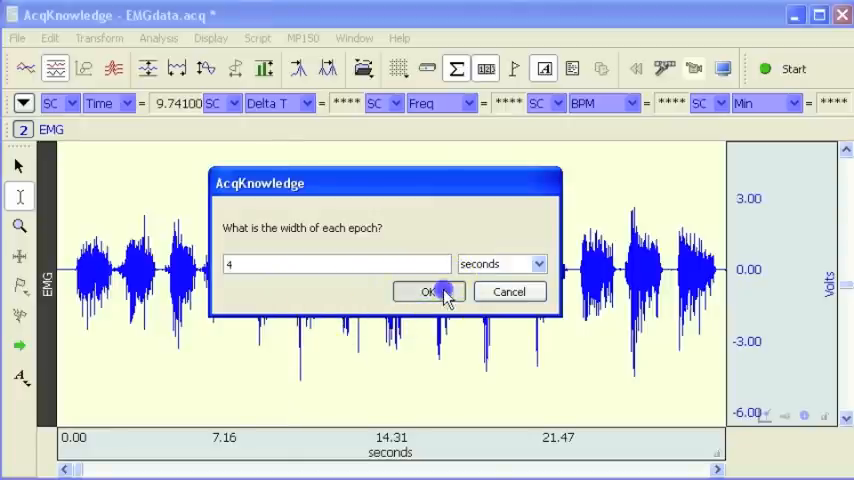
click(428, 292)
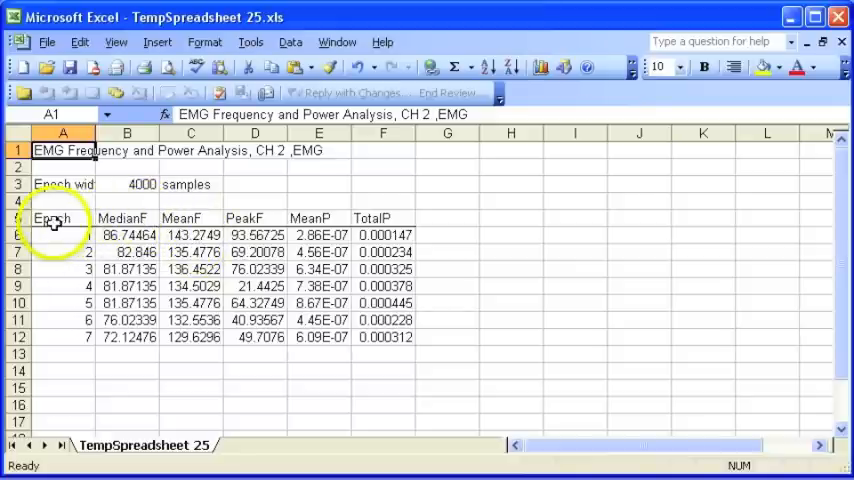
mouse_move(72, 294)
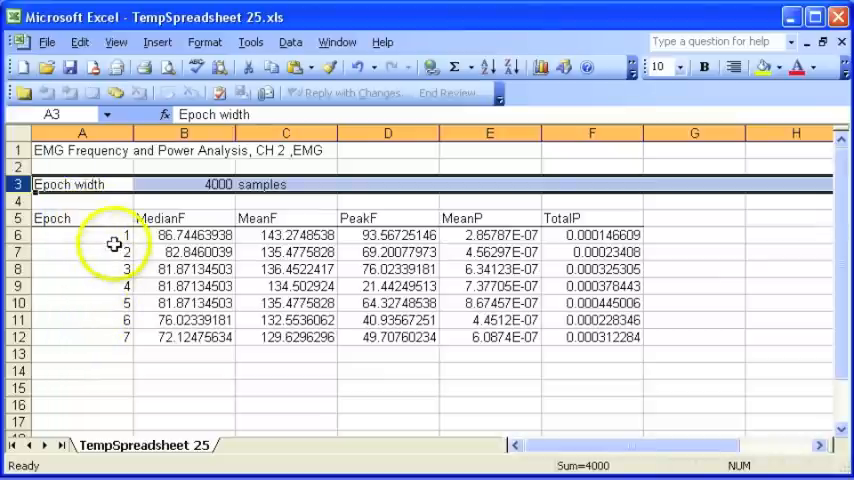
mouse_move(112, 302)
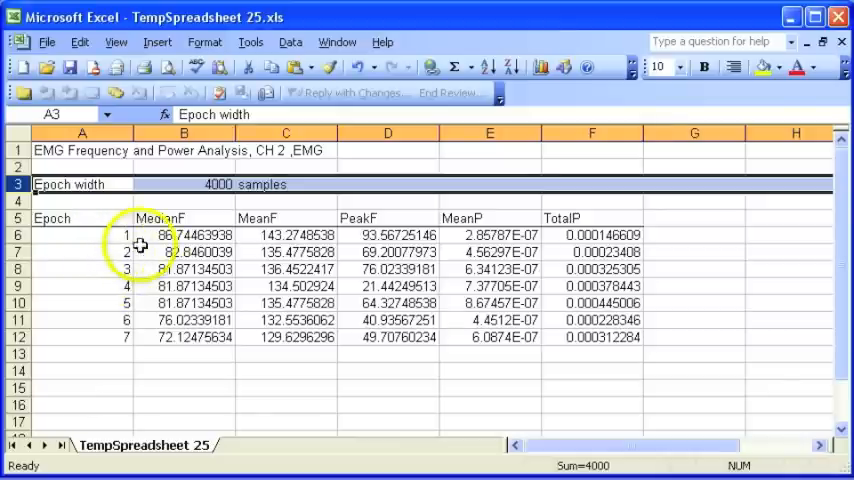
mouse_move(204, 220)
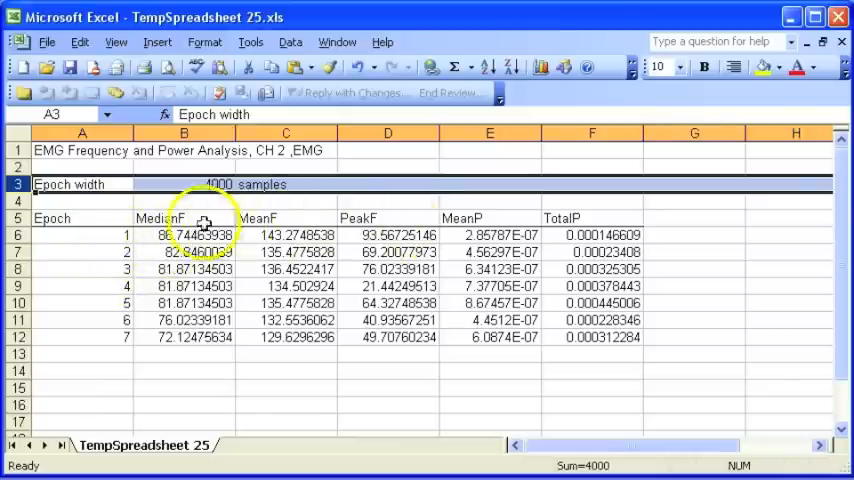
mouse_move(270, 216)
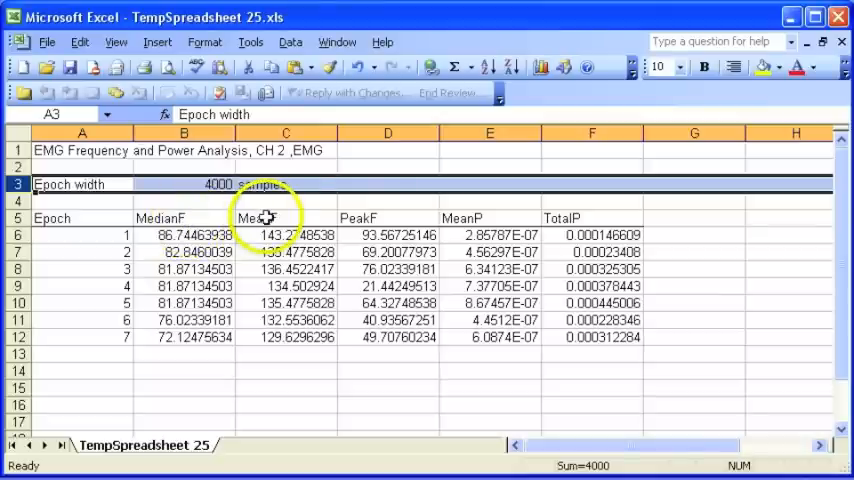
mouse_move(458, 216)
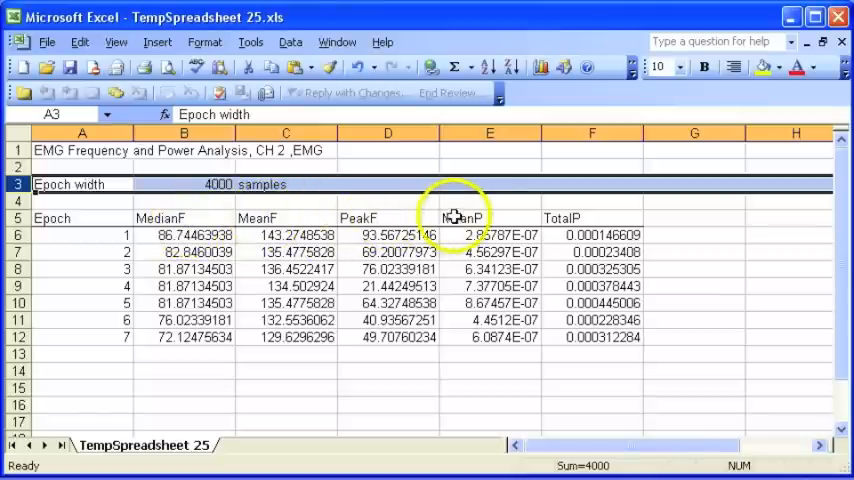
mouse_move(580, 222)
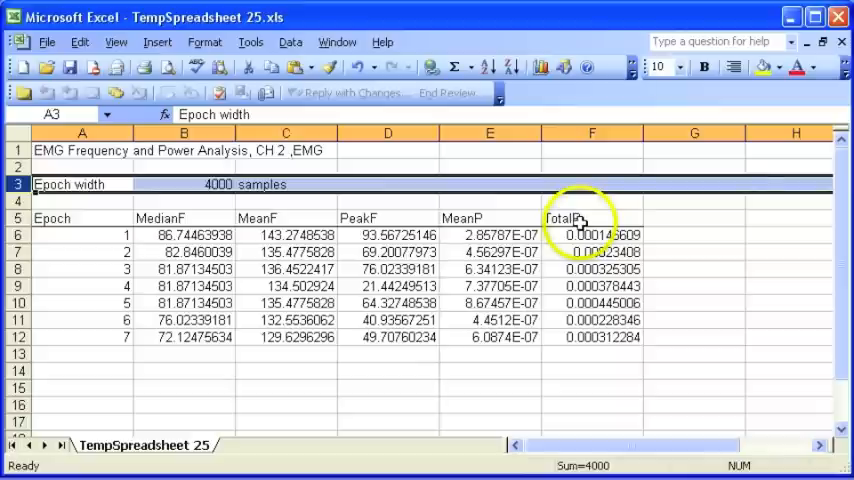
mouse_move(306, 204)
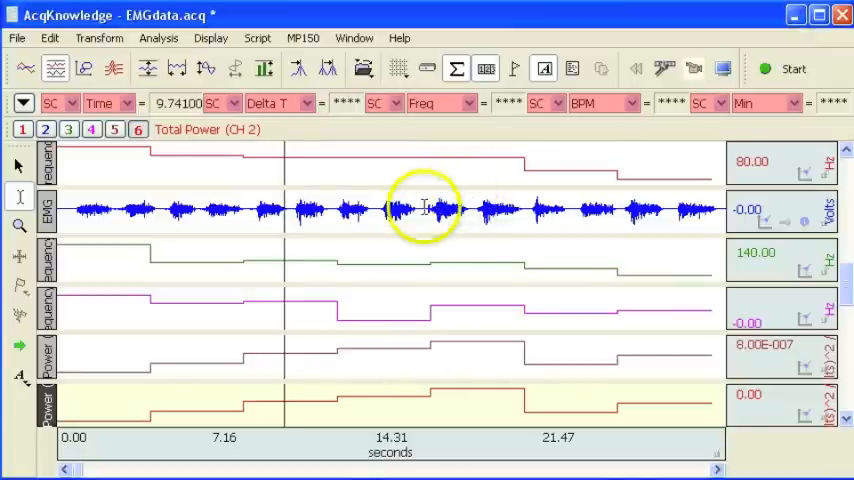
mouse_move(312, 272)
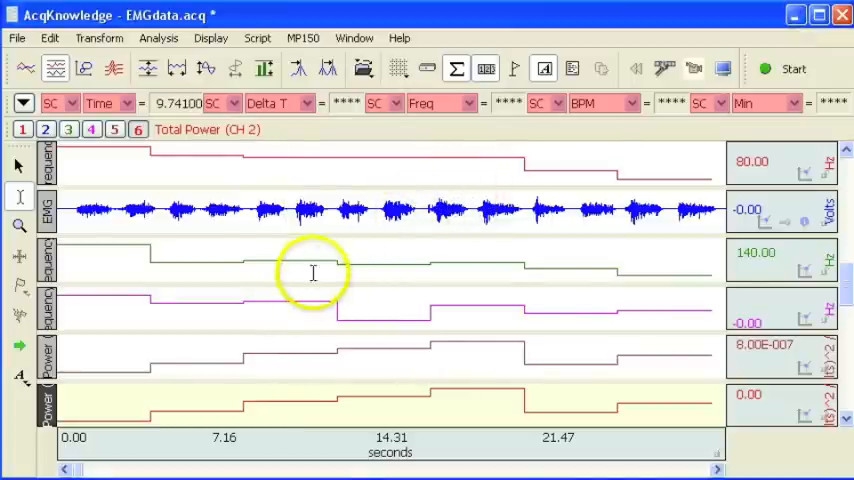
mouse_move(58, 164)
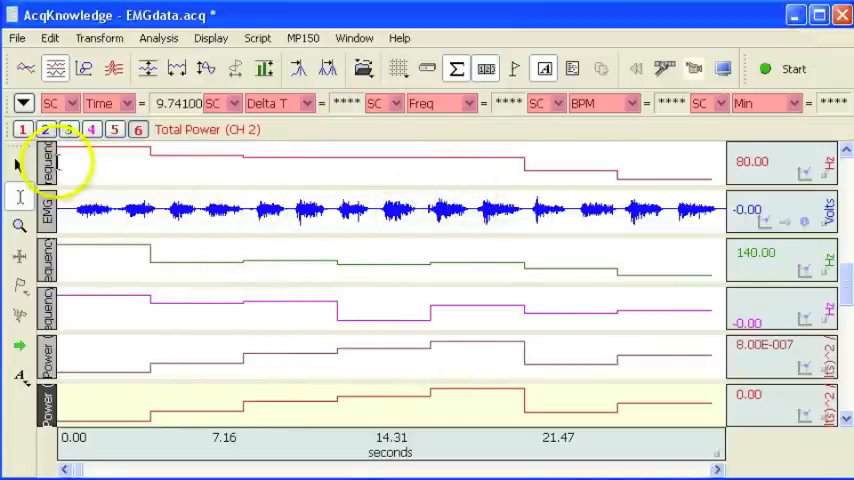
mouse_move(252, 216)
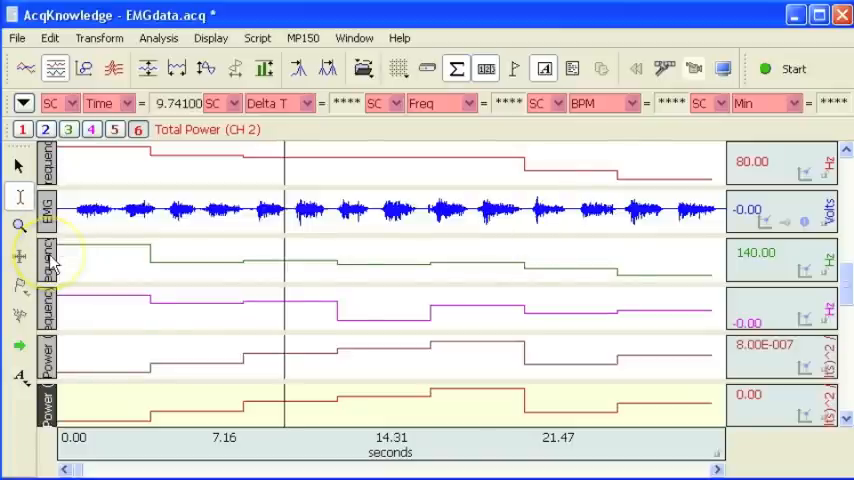
mouse_move(48, 300)
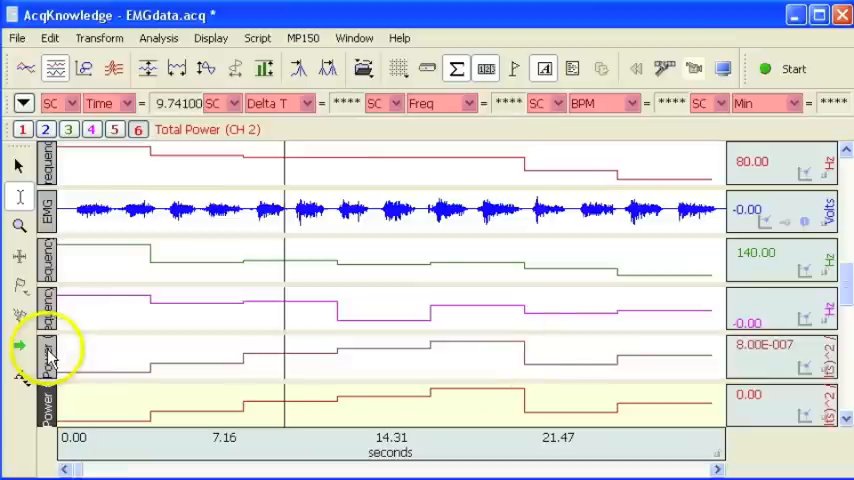
mouse_move(48, 356)
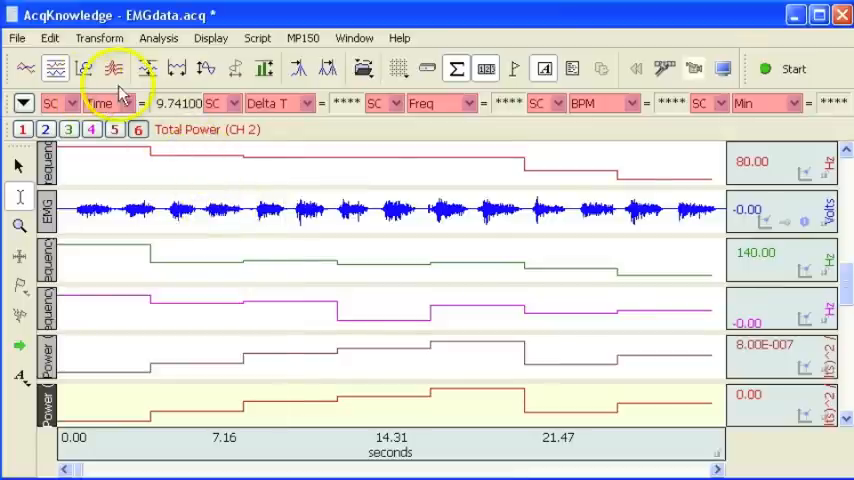
mouse_move(104, 172)
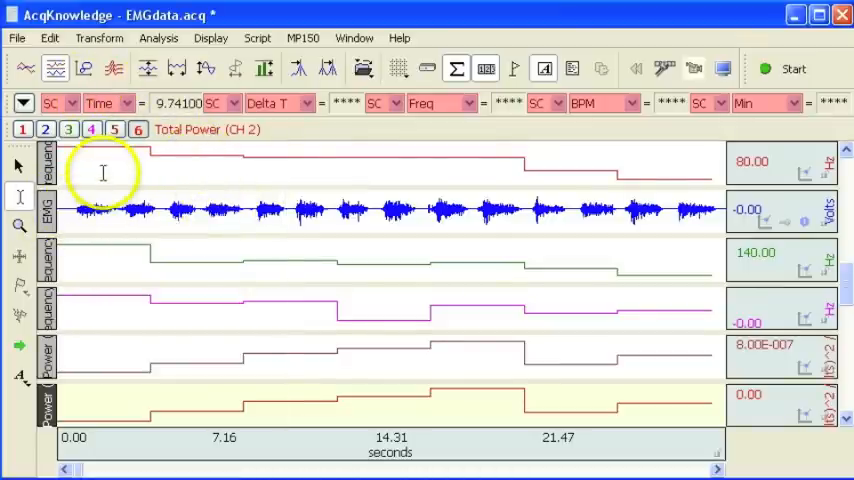
drag(100, 210, 500, 210)
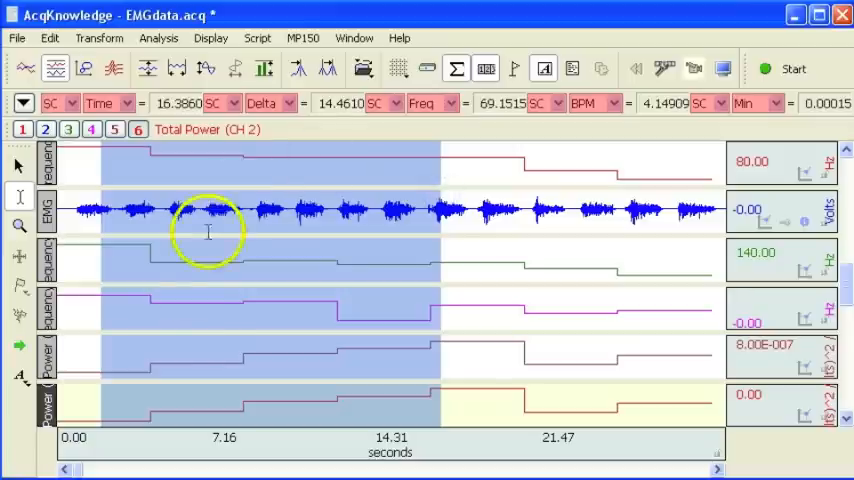
mouse_move(376, 360)
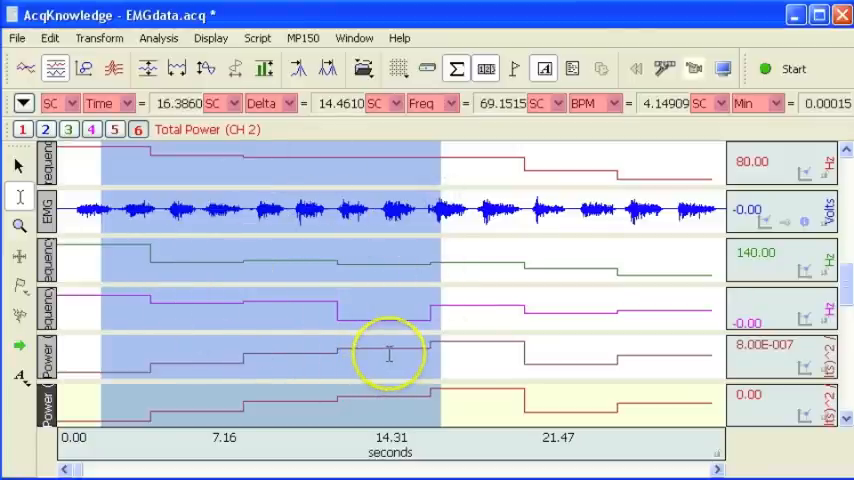
mouse_move(304, 282)
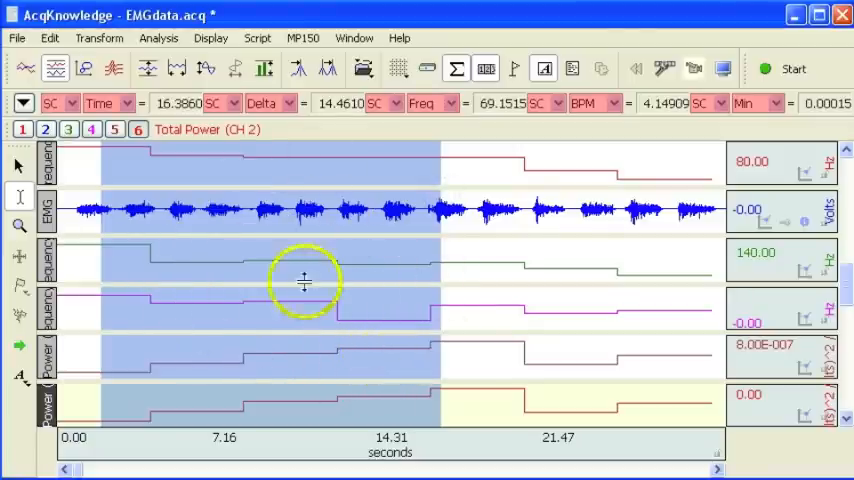
mouse_move(656, 208)
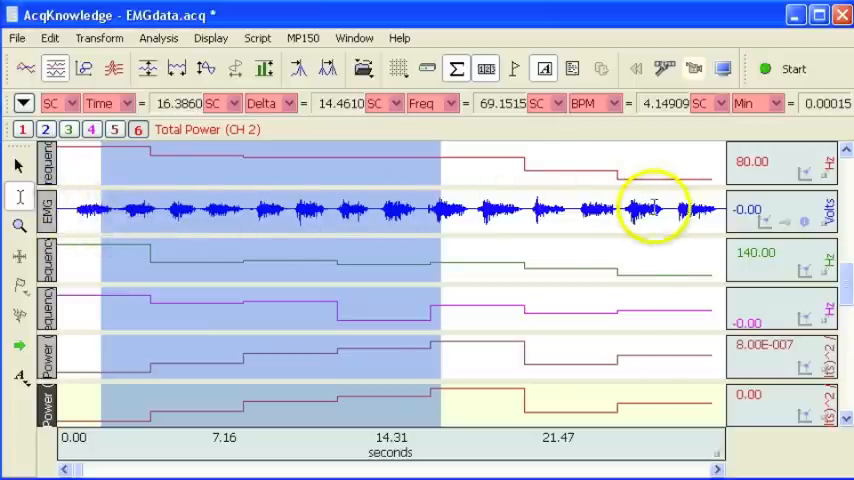
mouse_move(580, 264)
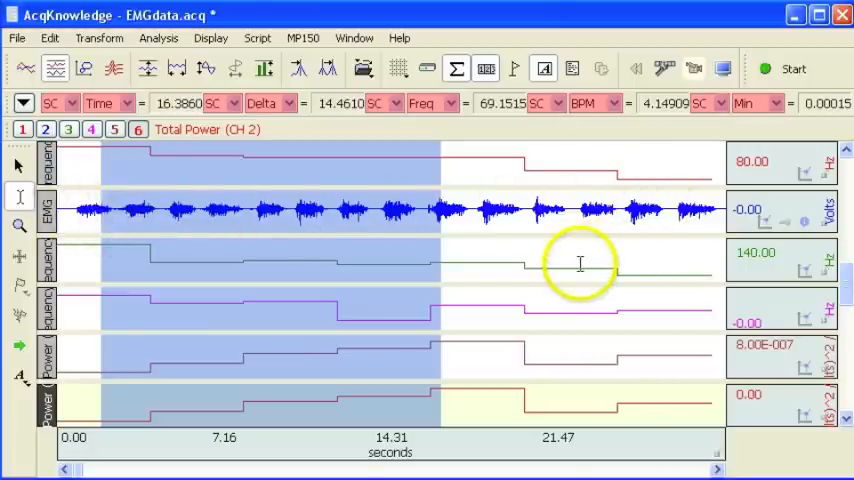
mouse_move(284, 288)
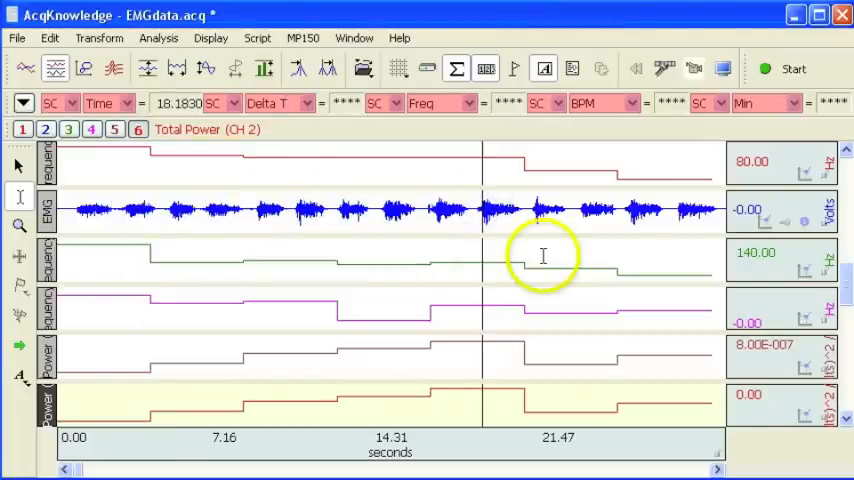
mouse_move(596, 280)
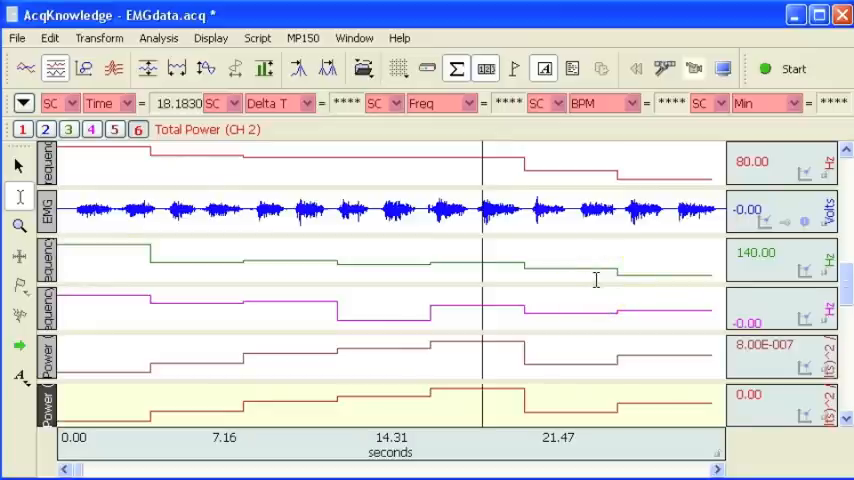
mouse_move(470, 240)
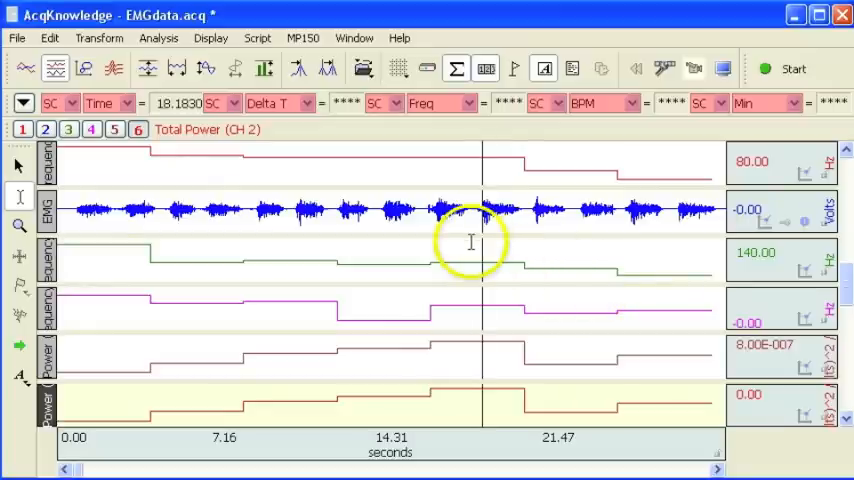